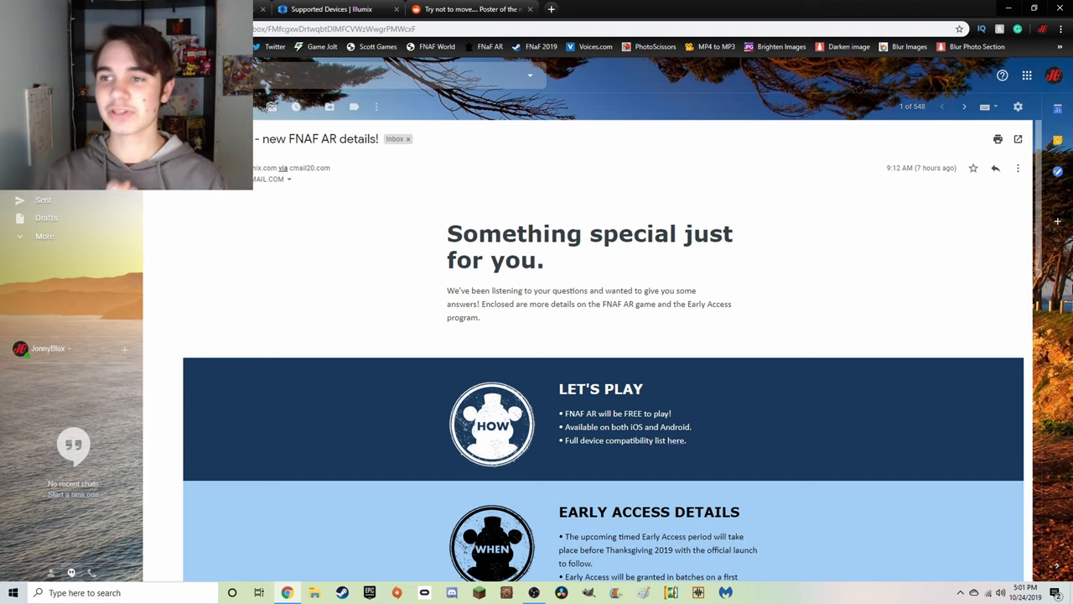
# Scroll the FNAF AR email down to the Let's Play and Early Access Details sections.
pyautogui.scroll(-3)
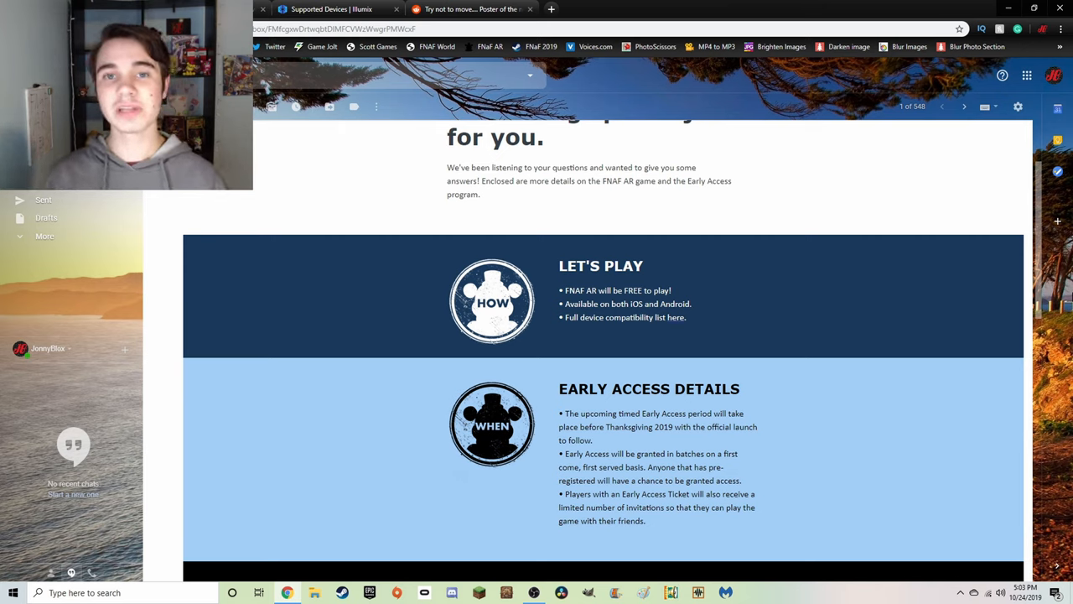
# Scroll further and select words across the Early Access Details bullets, revealing Sneak Preview below.
pyautogui.scroll(-3)
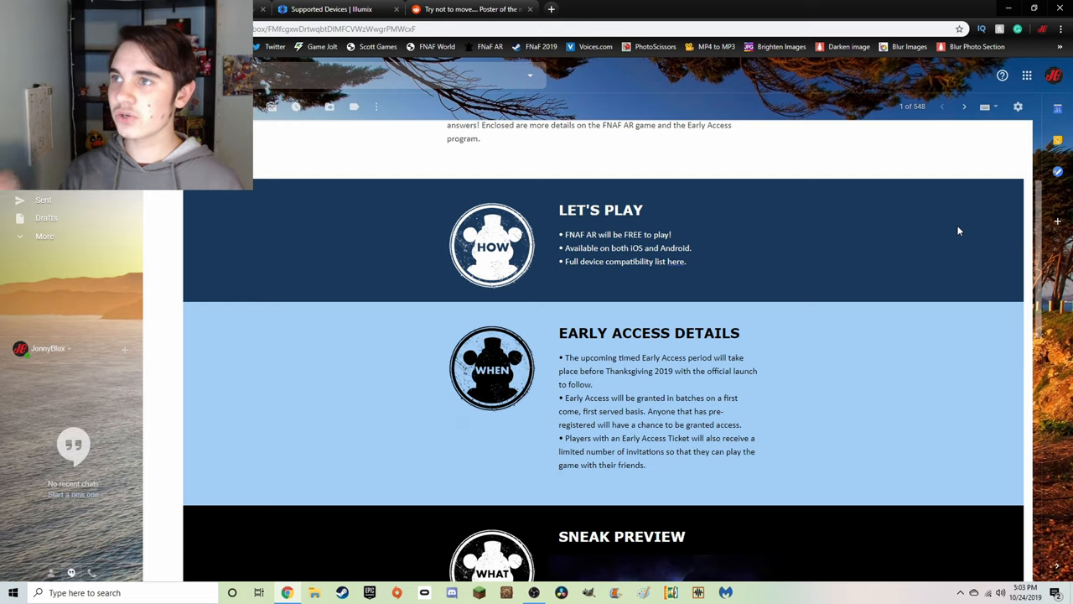
pyautogui.moveTo(953, 230)
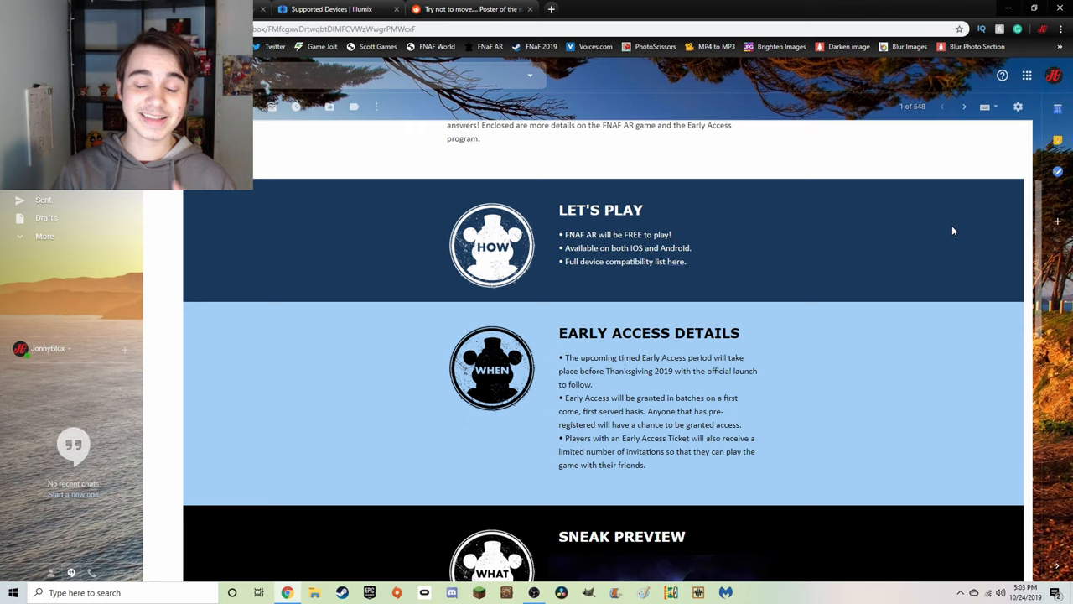
pyautogui.moveTo(599, 356)
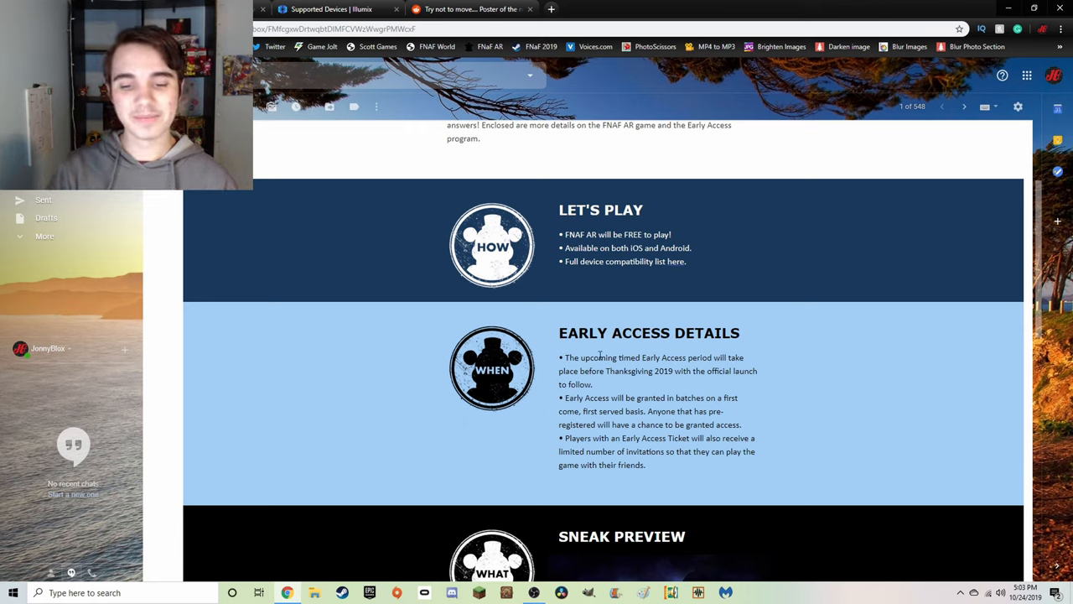
pyautogui.doubleClick(587, 357)
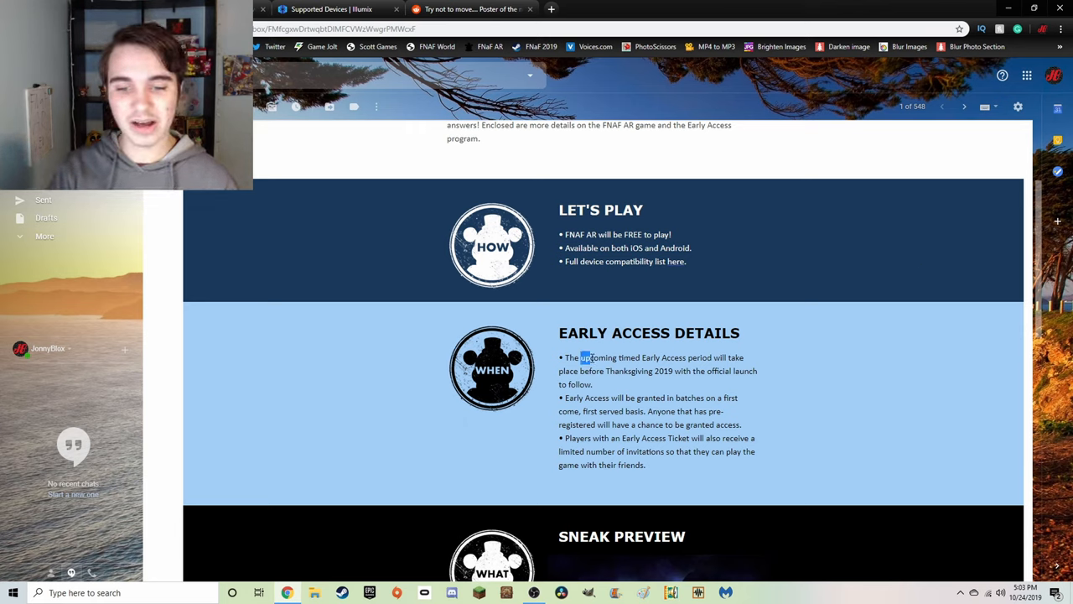
pyautogui.moveTo(581, 357); pyautogui.dragTo(700, 357)
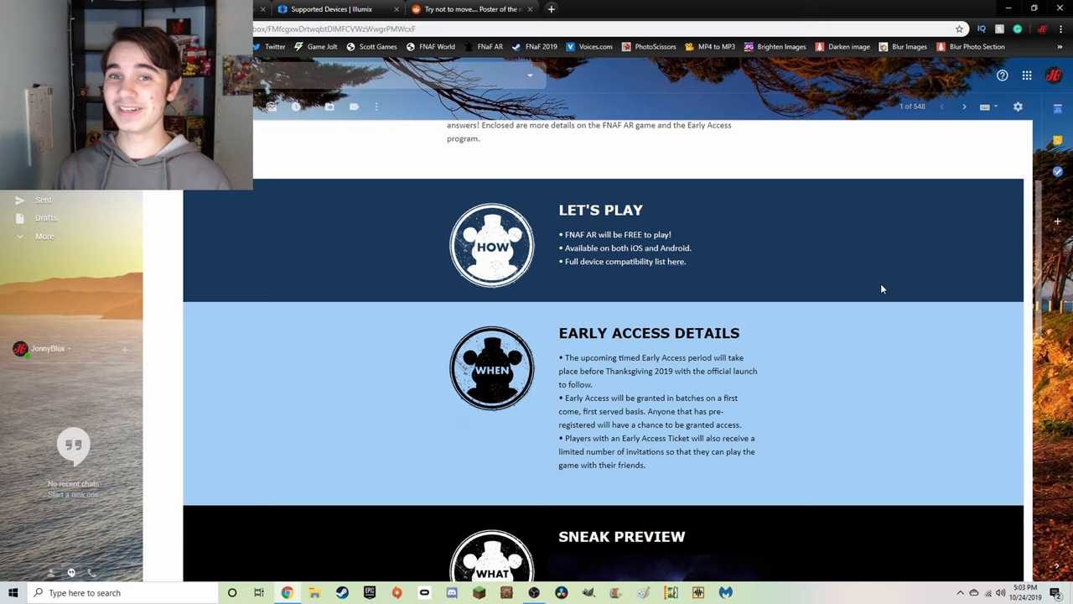
pyautogui.moveTo(681, 353)
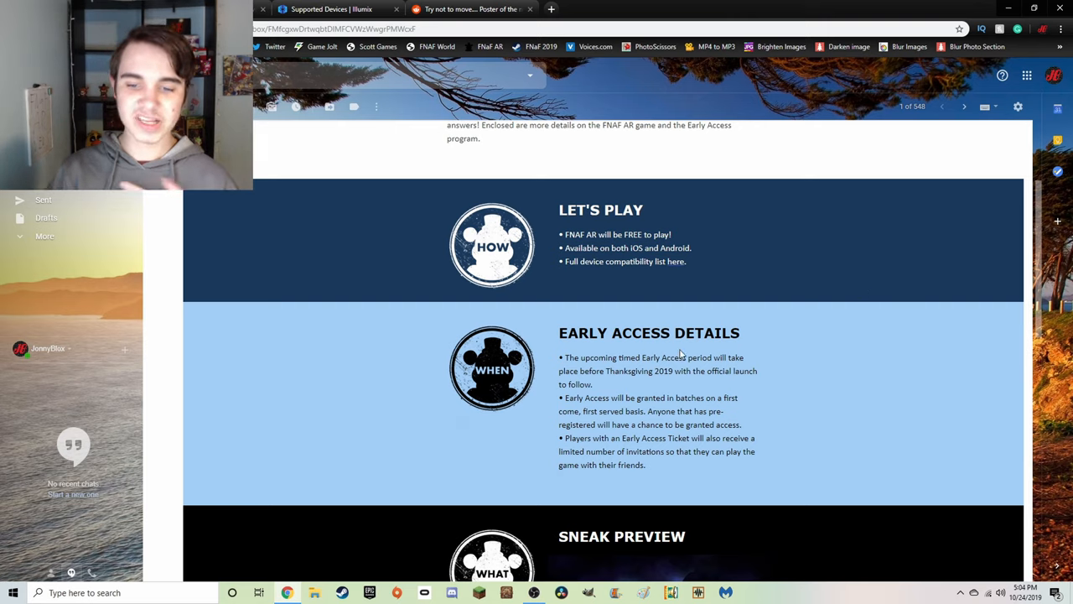
pyautogui.moveTo(890, 307)
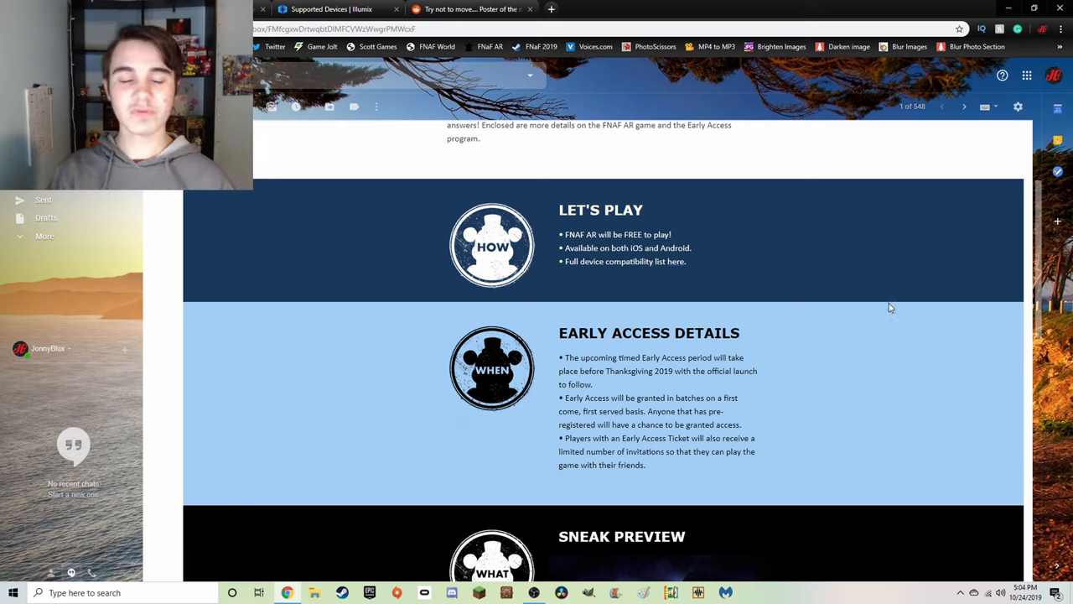
pyautogui.moveTo(905, 318)
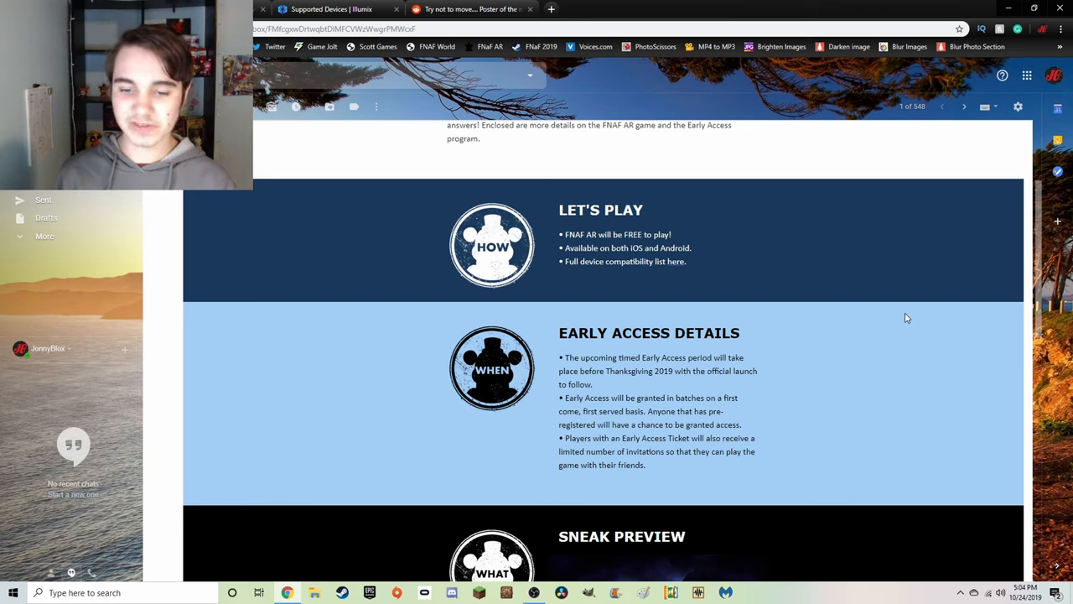
pyautogui.moveTo(883, 347)
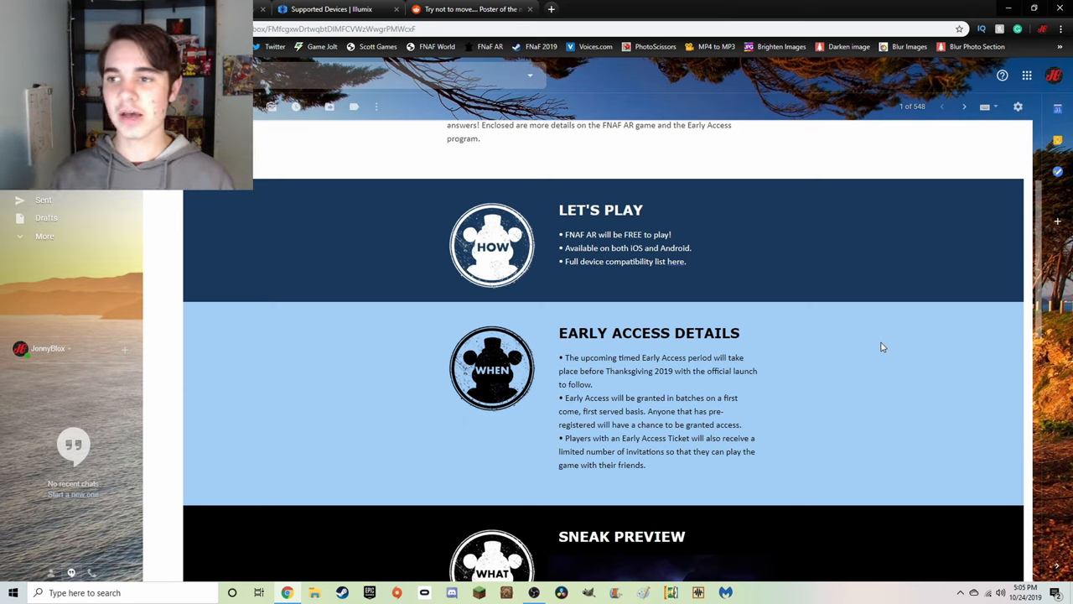
pyautogui.moveTo(882, 312)
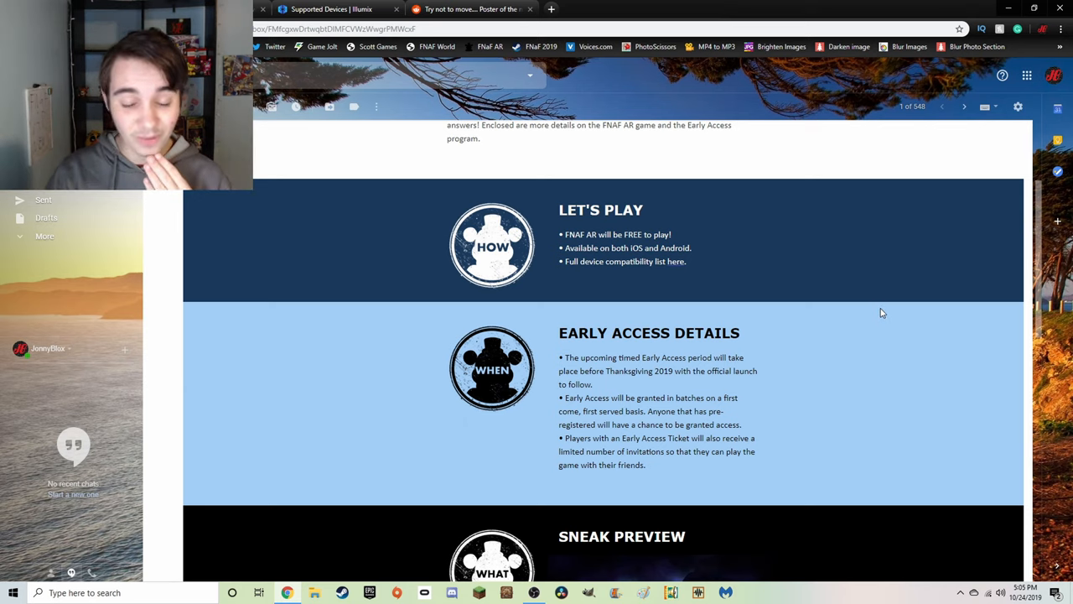
pyautogui.moveTo(898, 304)
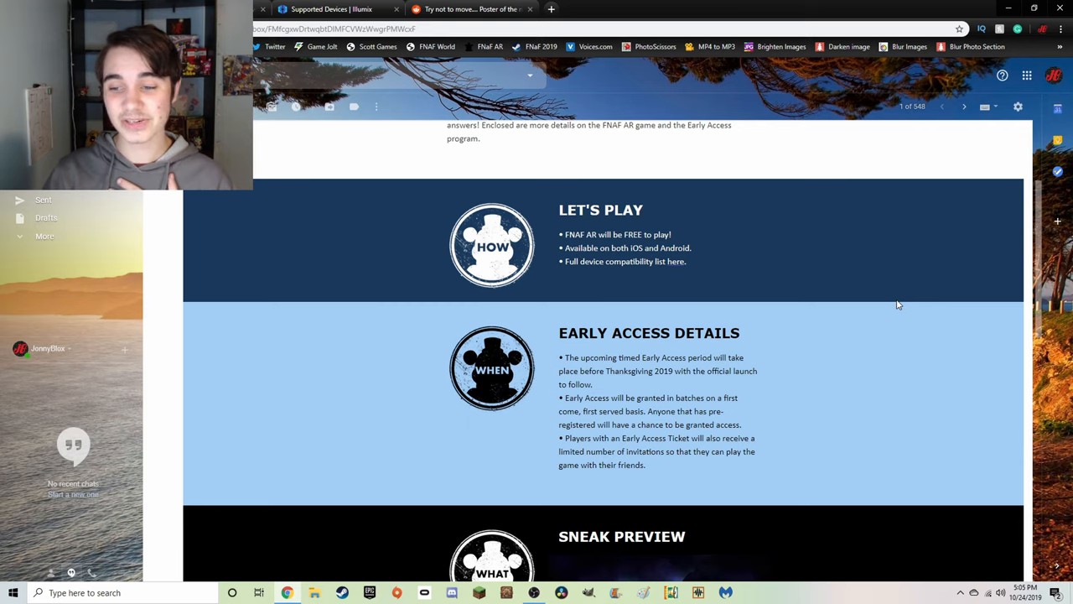
# Scroll down to the Sneak Preview section with the dark animatronic silhouette image.
pyautogui.scroll(-3)
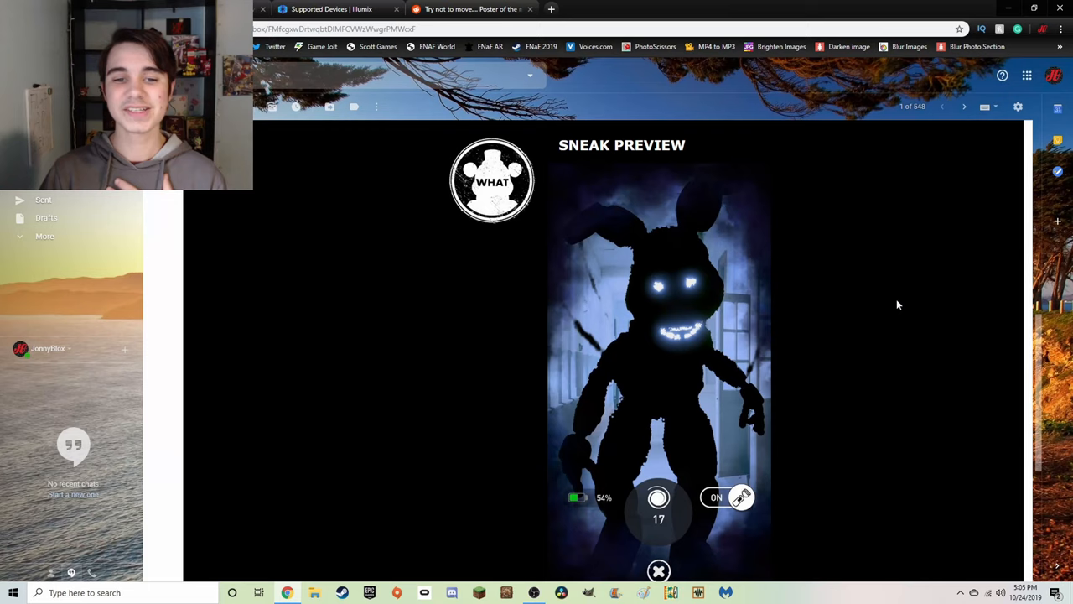
pyautogui.moveTo(902, 299)
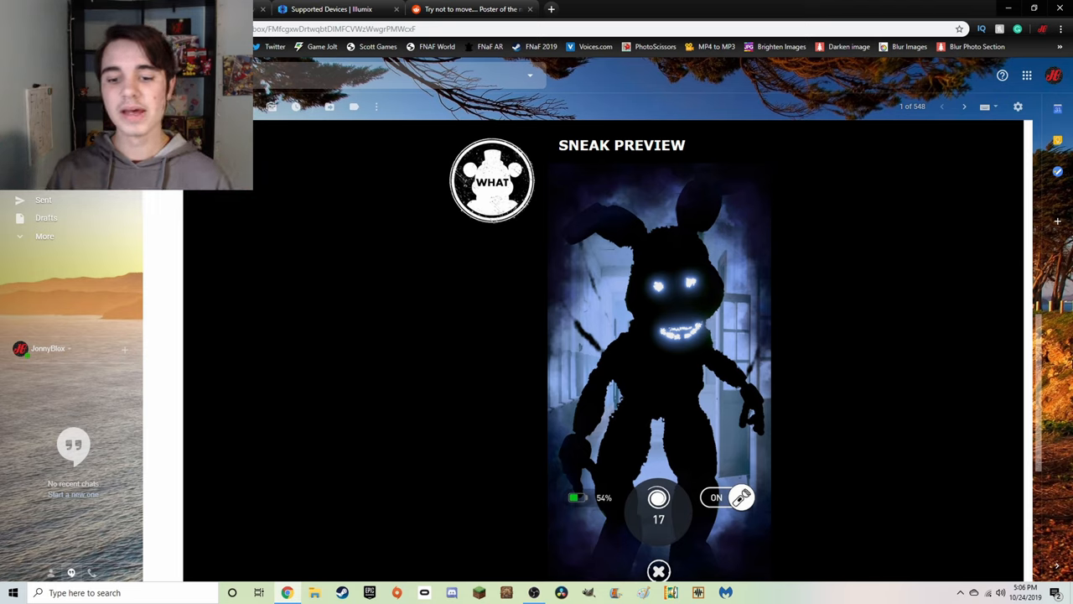
pyautogui.moveTo(851, 430)
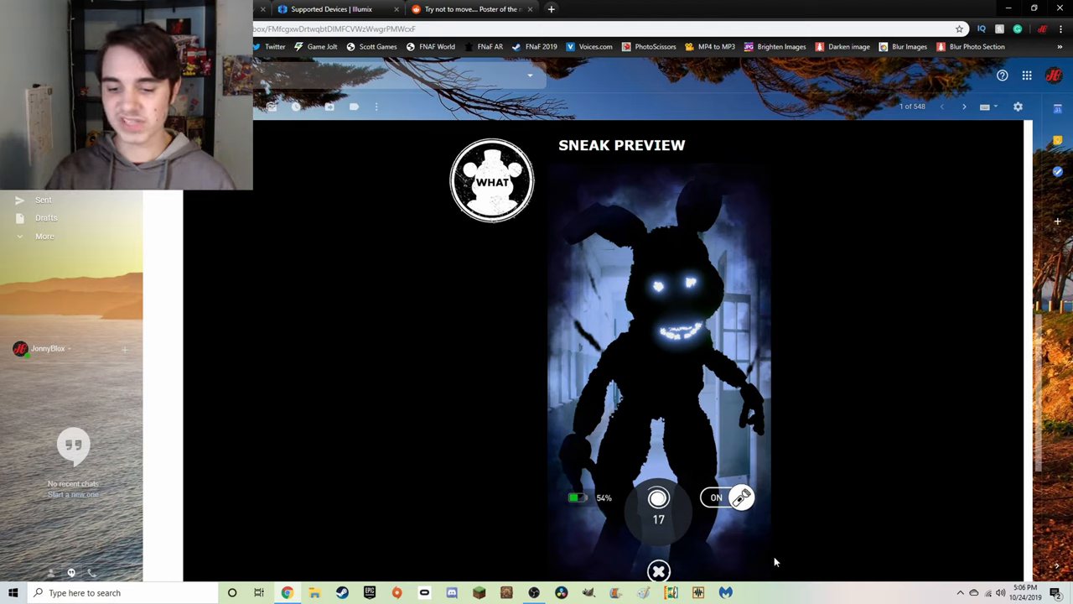
pyautogui.moveTo(637, 506)
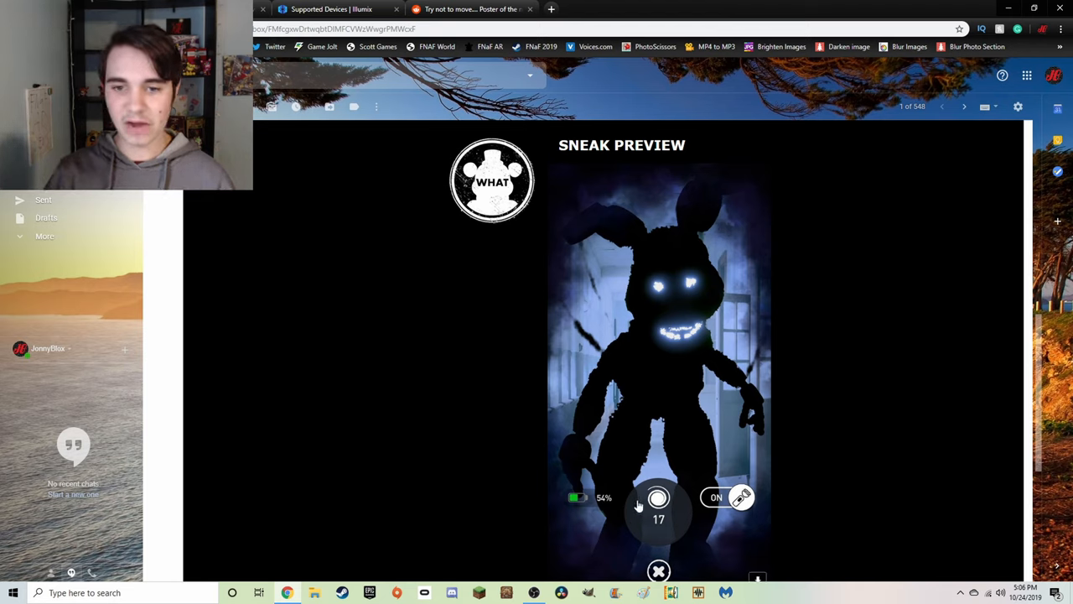
pyautogui.moveTo(989, 362)
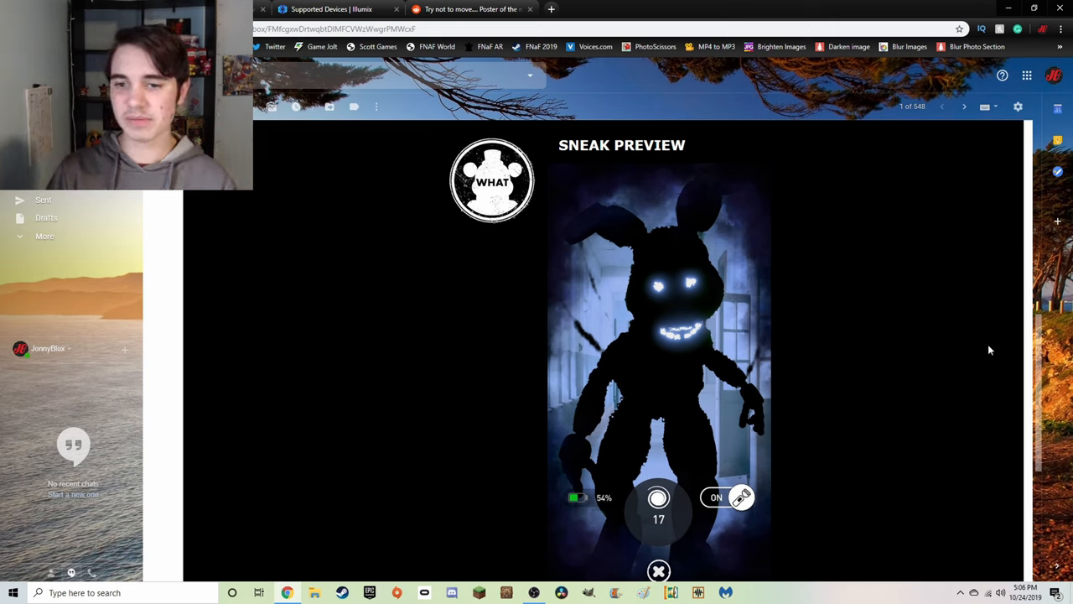
pyautogui.moveTo(646, 554)
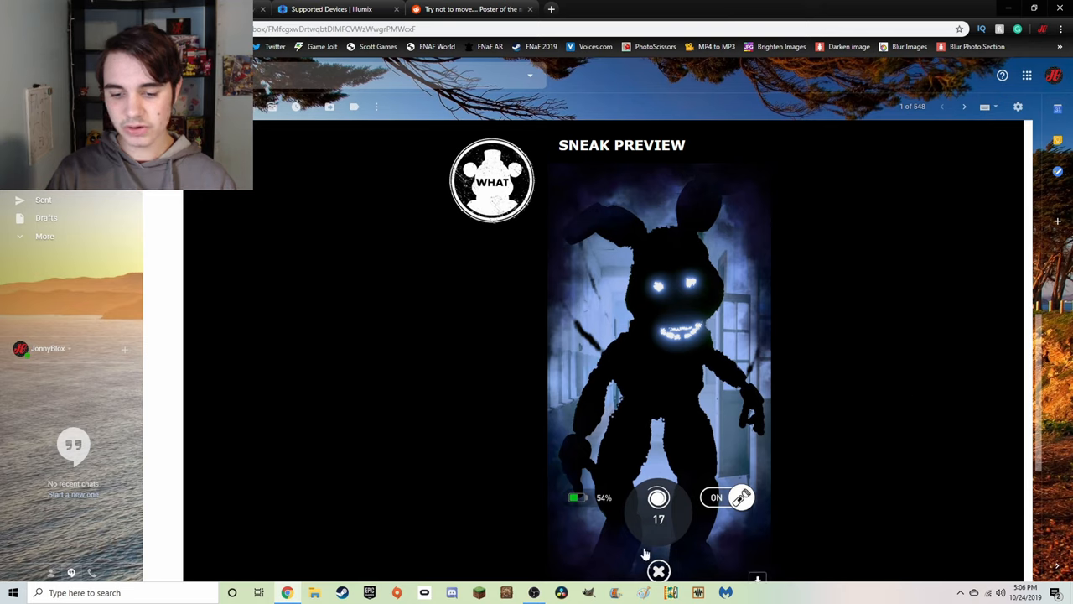
pyautogui.moveTo(928, 334)
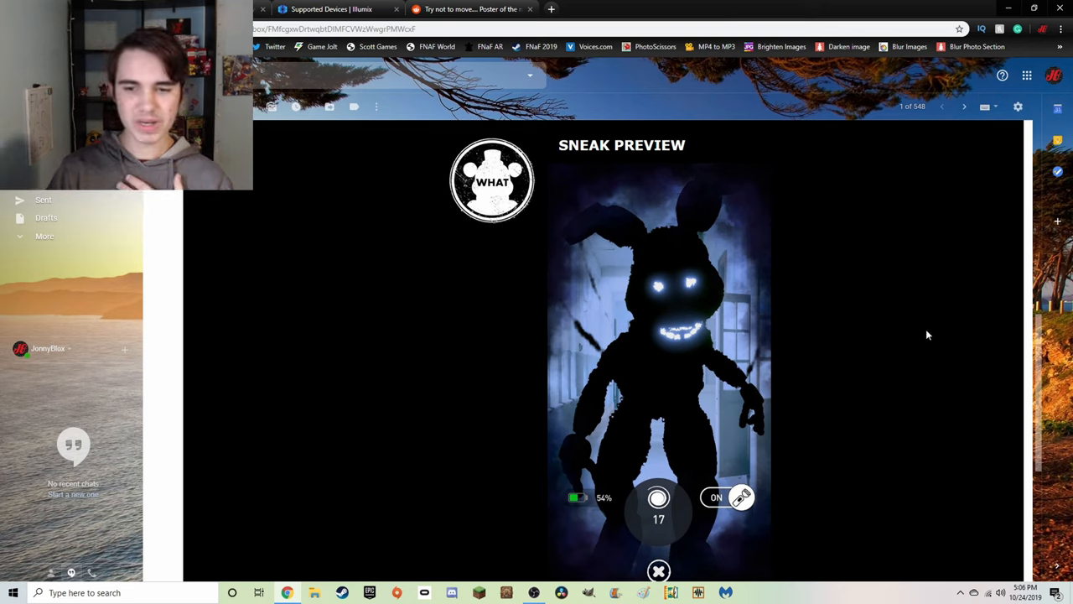
pyautogui.moveTo(928, 333)
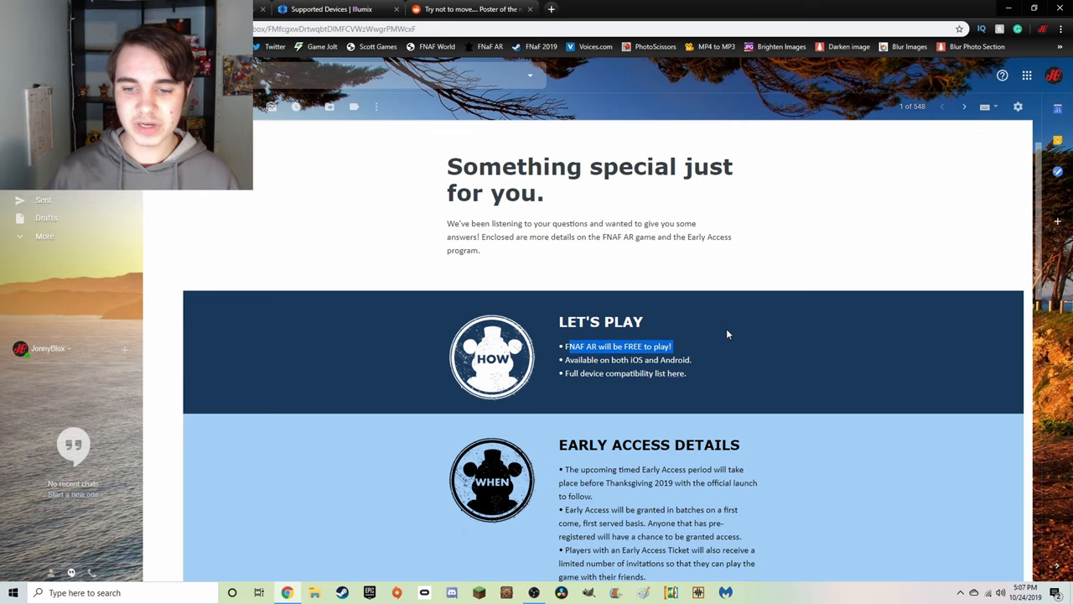
# Scroll to the email footer with #FNAFAR follow links, Illumix logo and Reply/Forward buttons.
pyautogui.scroll(-3)
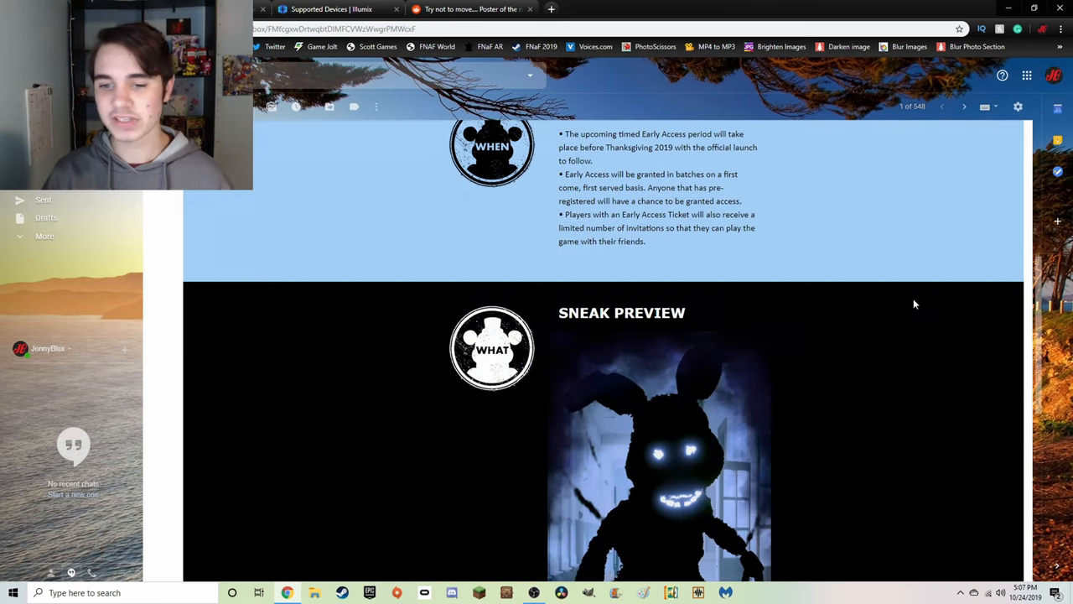
pyautogui.scroll(-3)
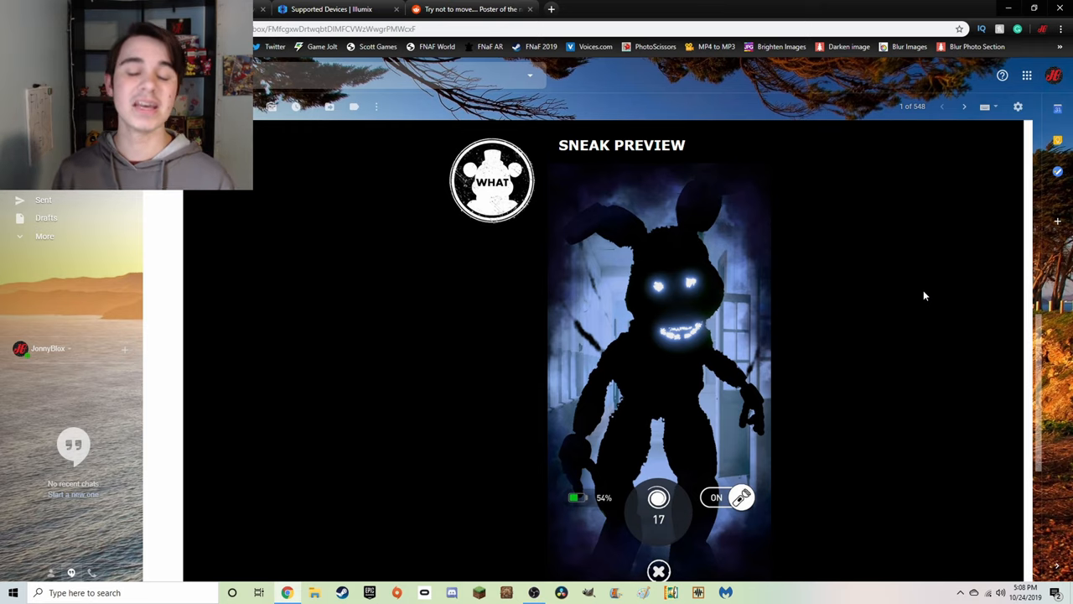
pyautogui.scroll(-3)
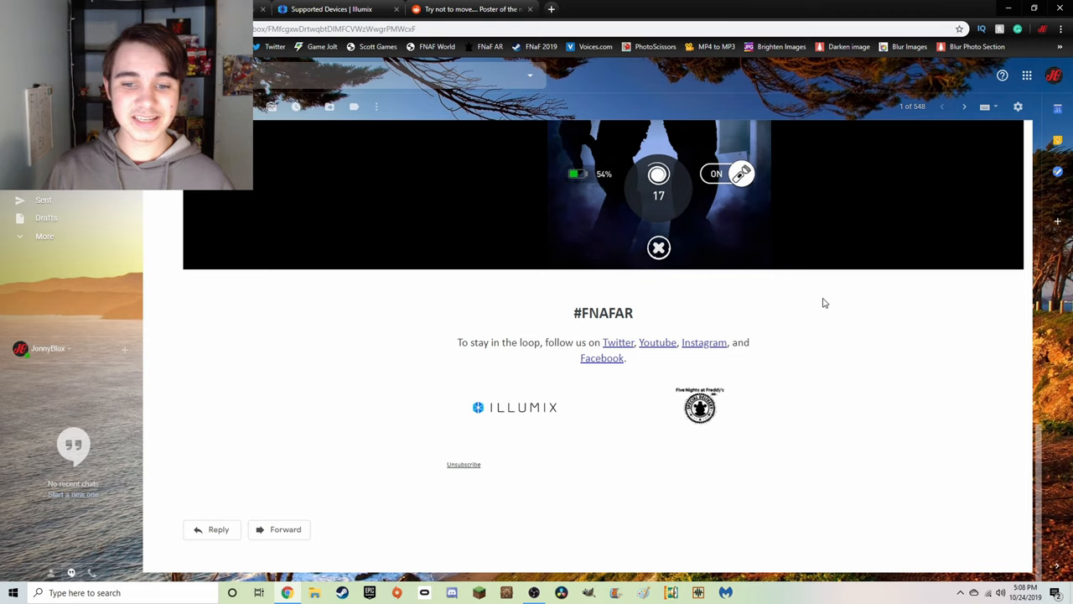
pyautogui.moveTo(519, 338)
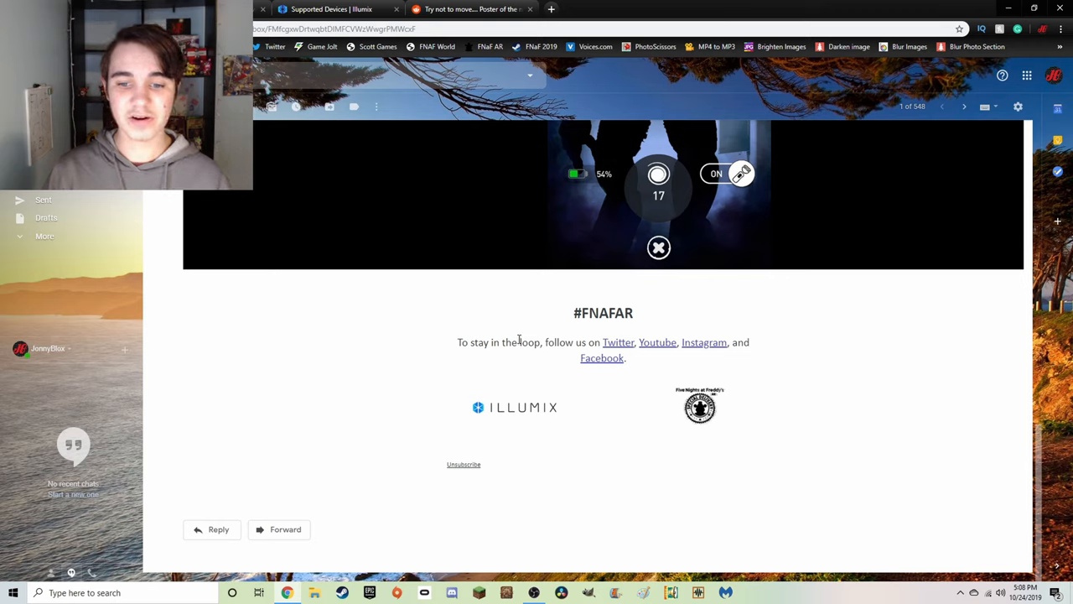
pyautogui.moveTo(624, 353)
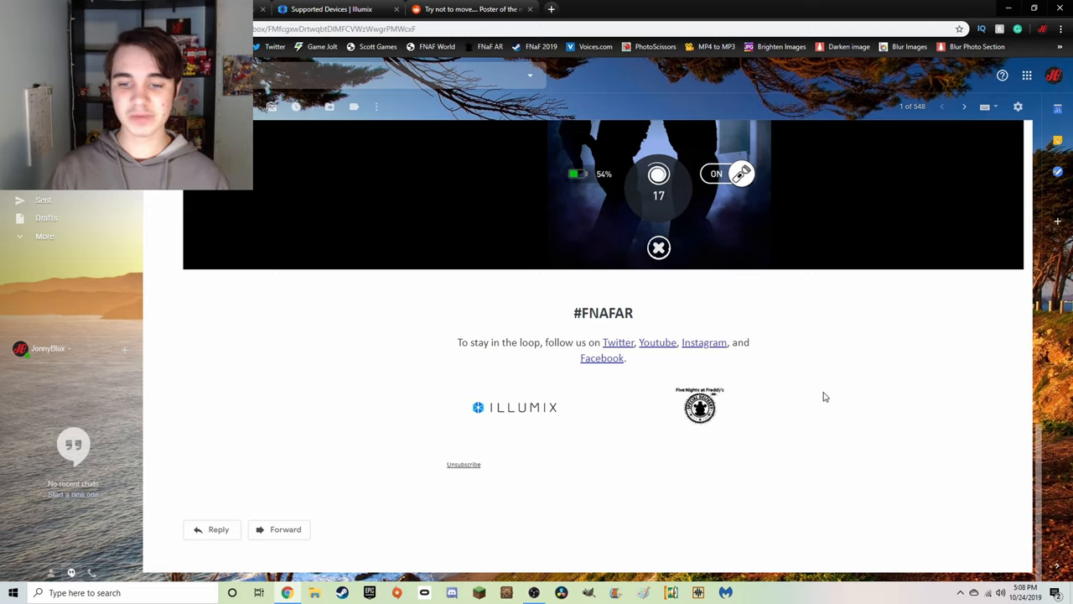
pyautogui.scroll(3)
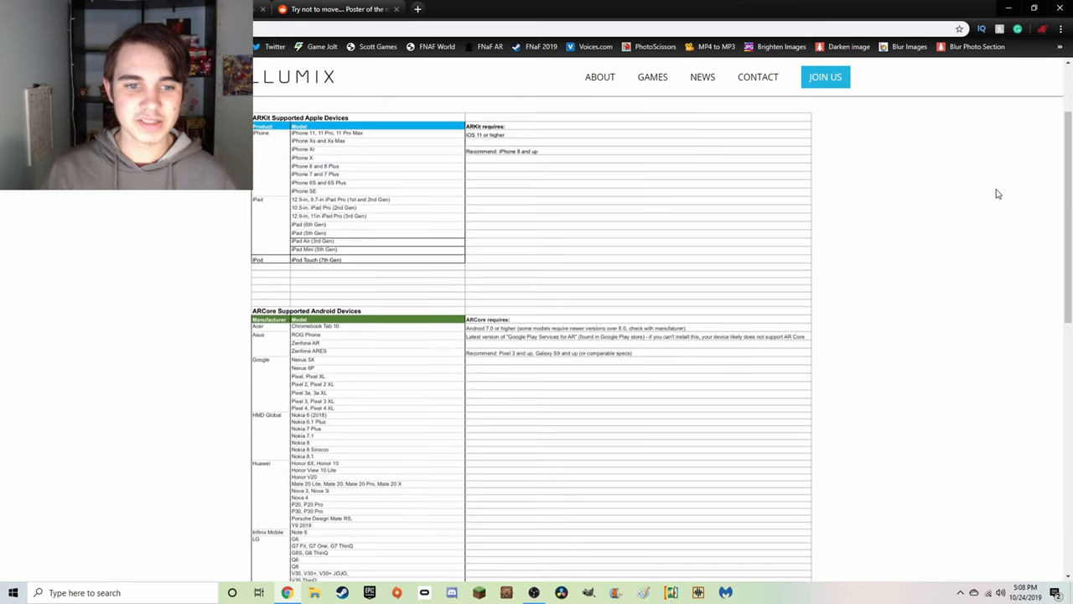
pyautogui.scroll(-3)
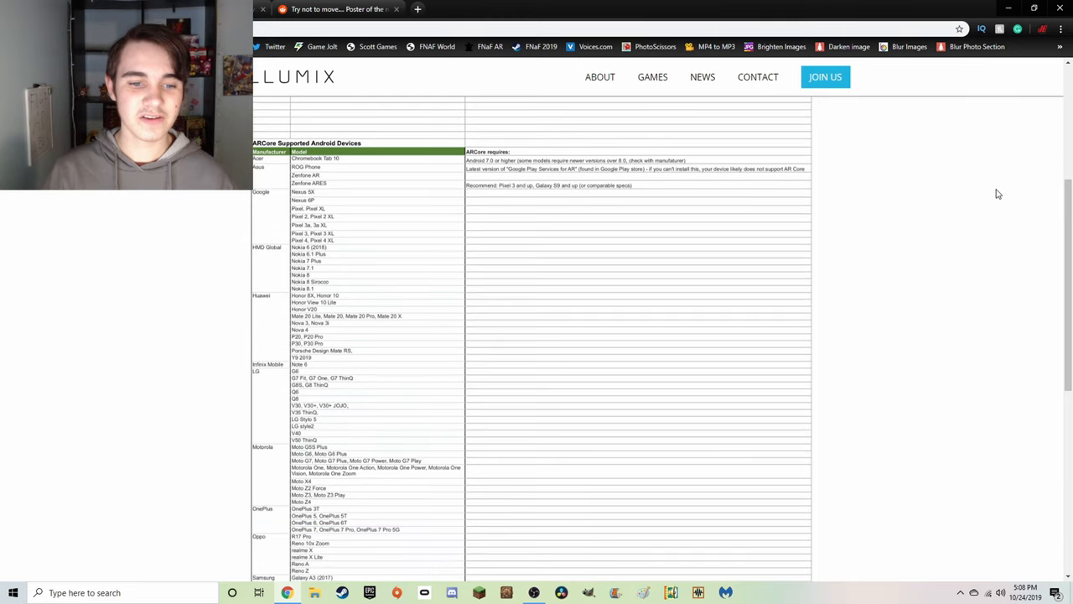
pyautogui.scroll(-3)
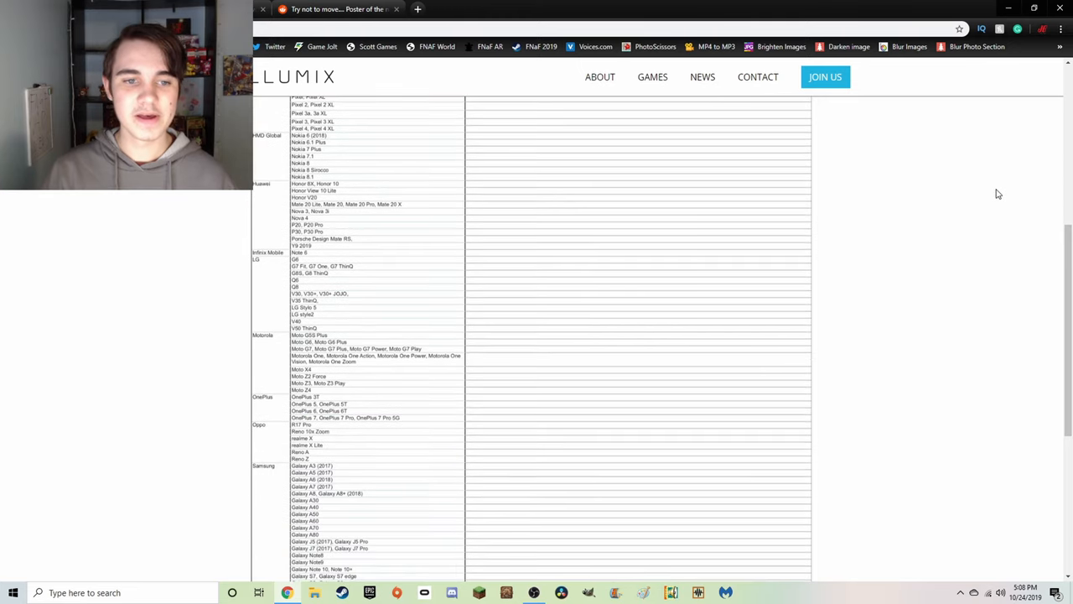
pyautogui.scroll(-3)
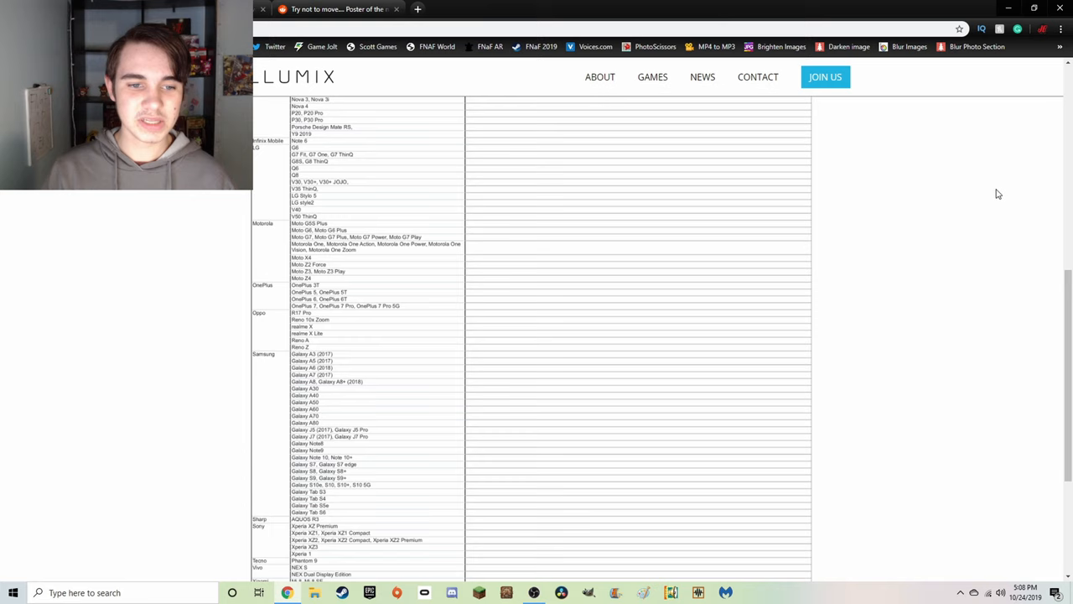
pyautogui.scroll(-3)
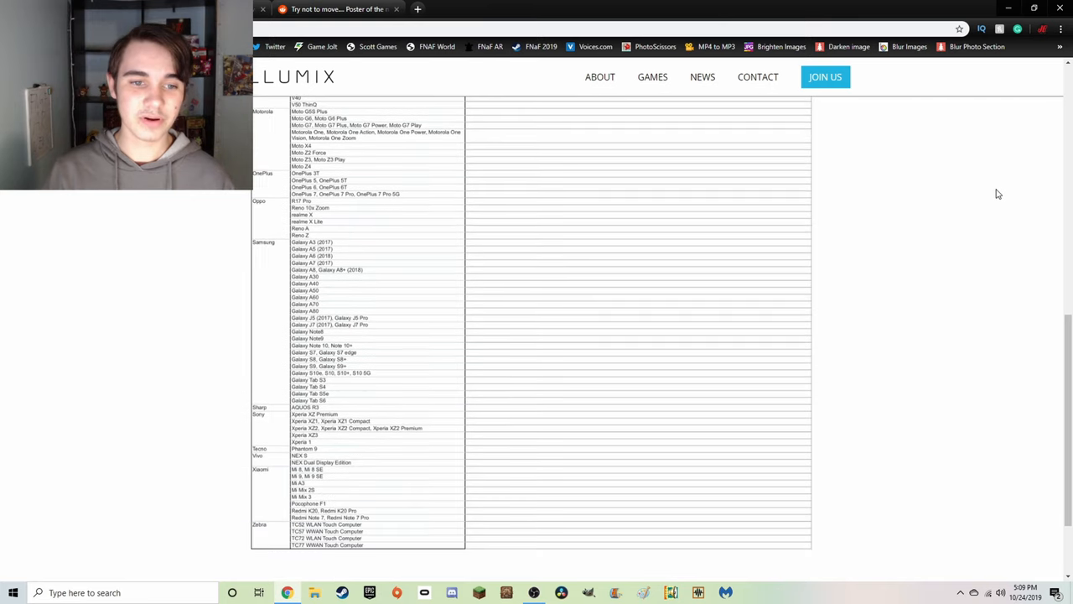
pyautogui.scroll(-3)
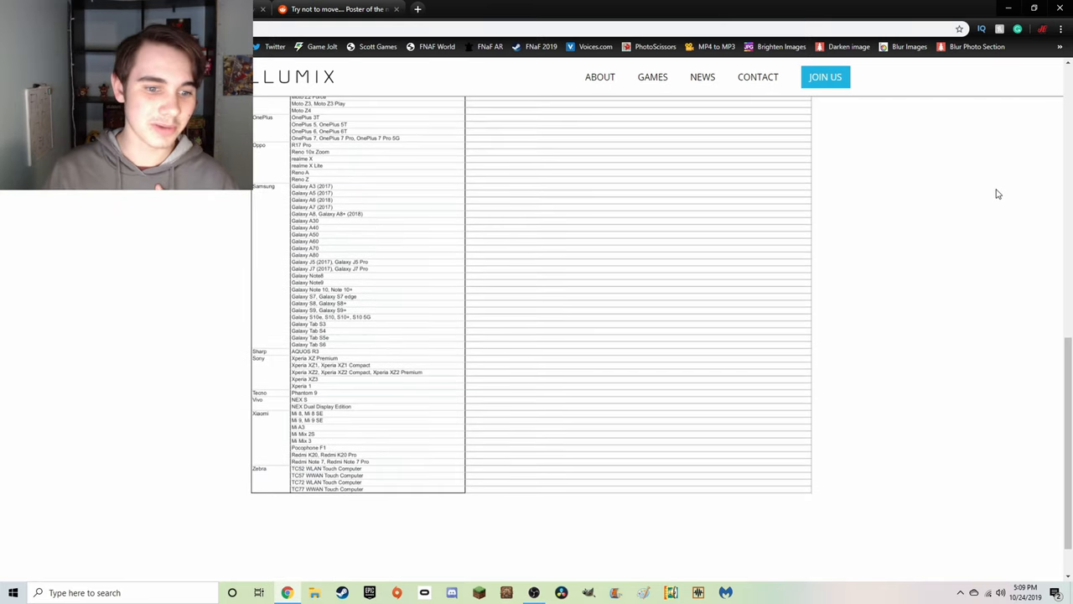
pyautogui.scroll(-3)
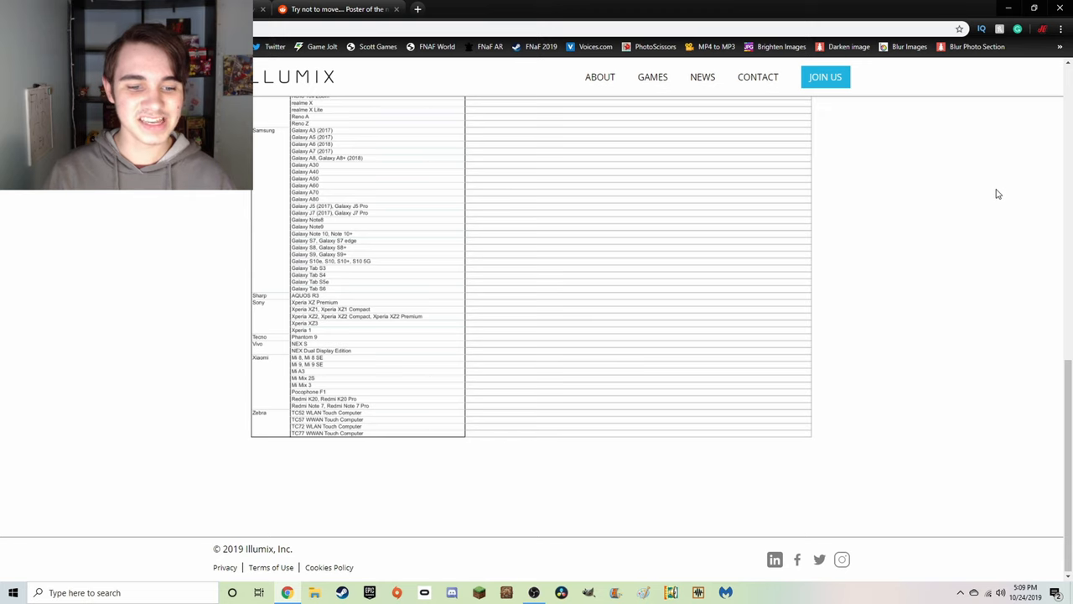
pyautogui.scroll(3)
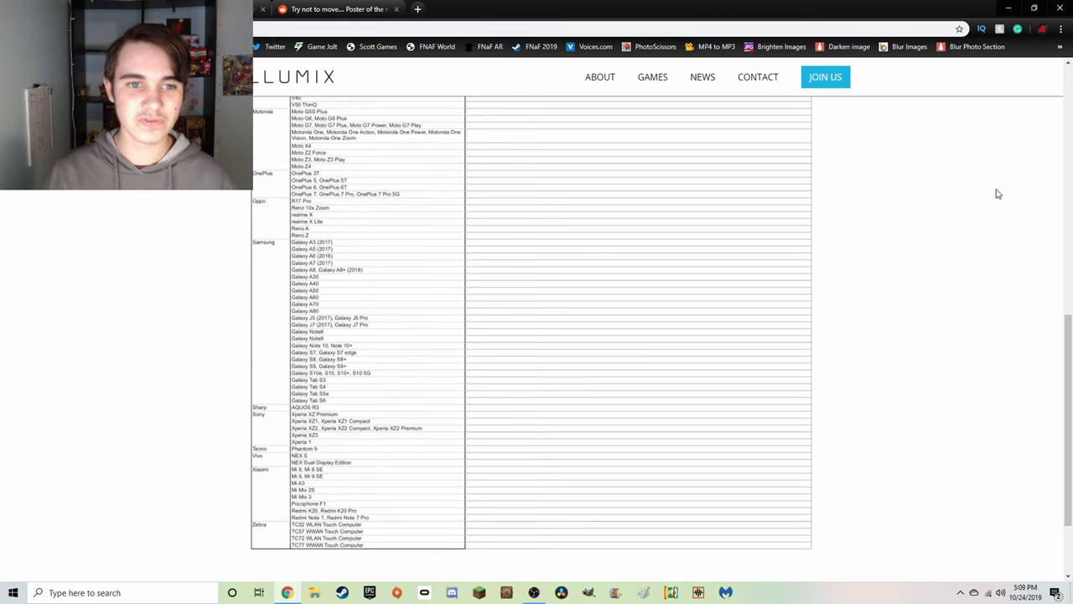
pyautogui.scroll(3)
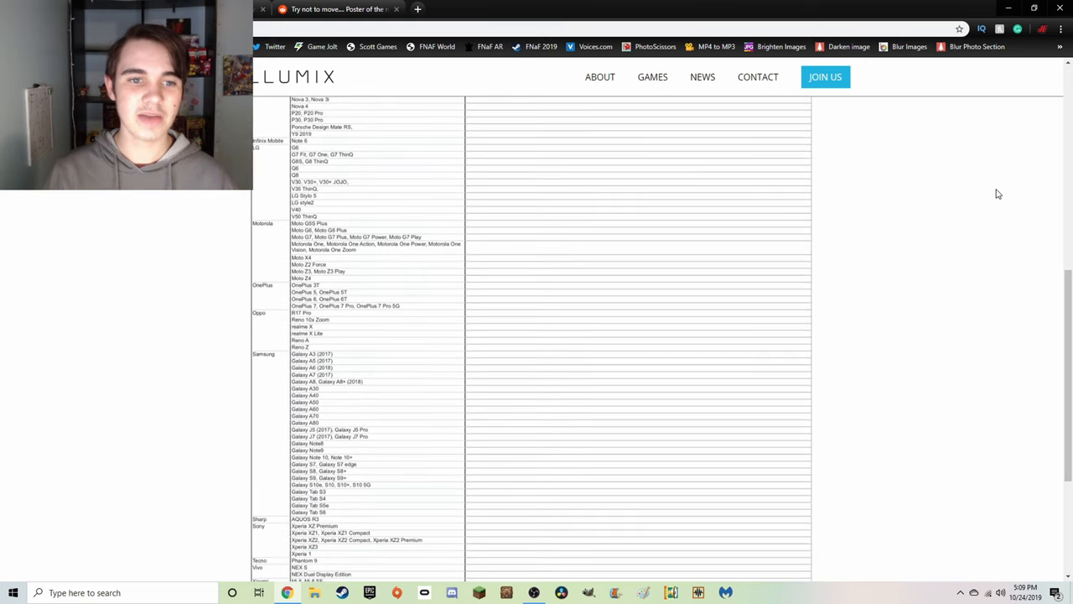
pyautogui.scroll(3)
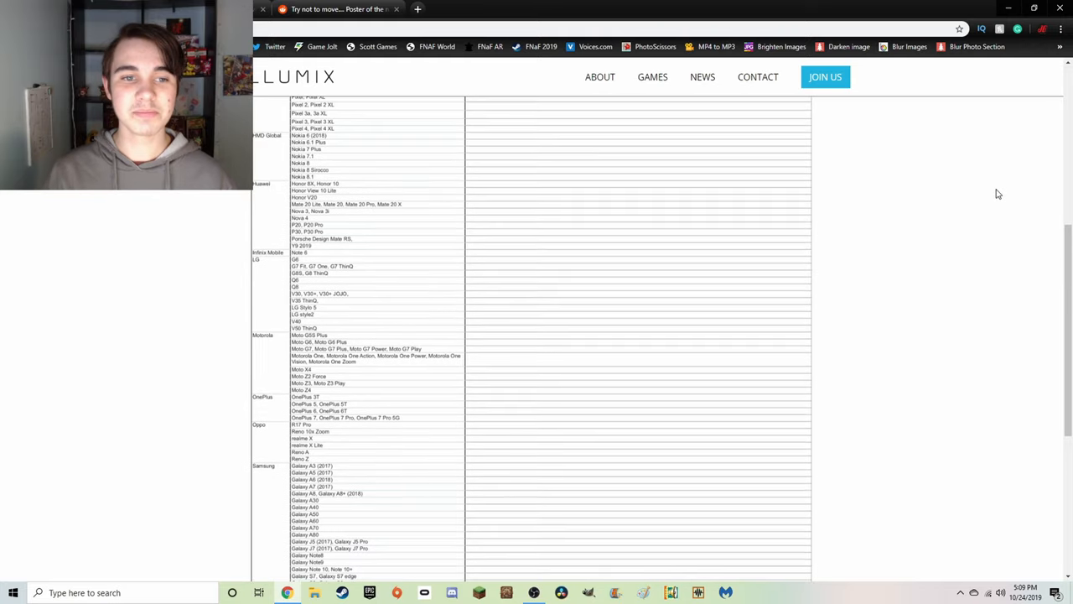
pyautogui.scroll(3)
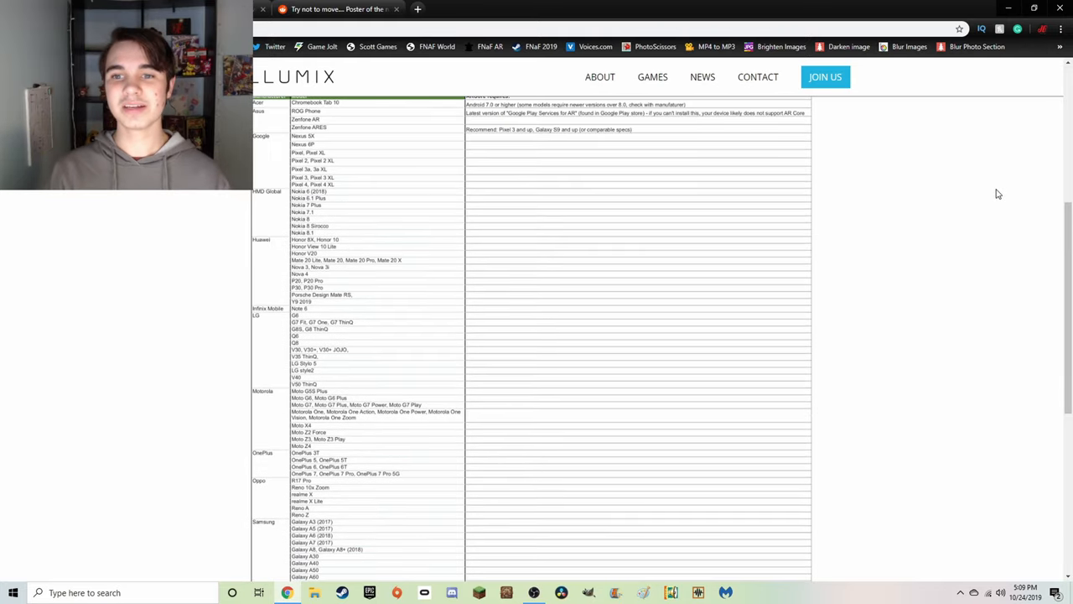
pyautogui.scroll(3)
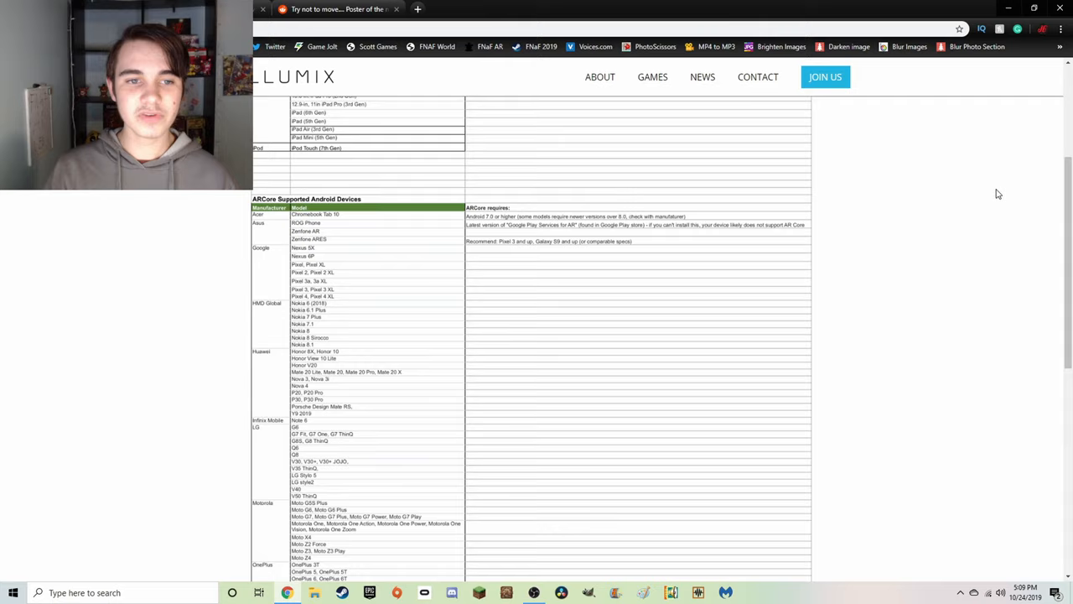
pyautogui.scroll(3)
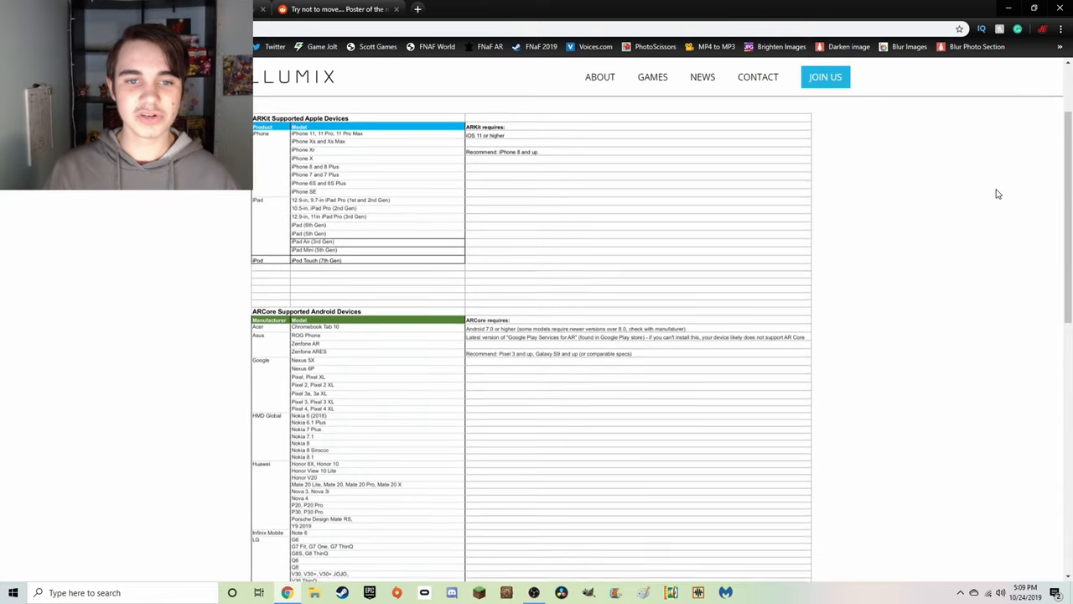
pyautogui.scroll(3)
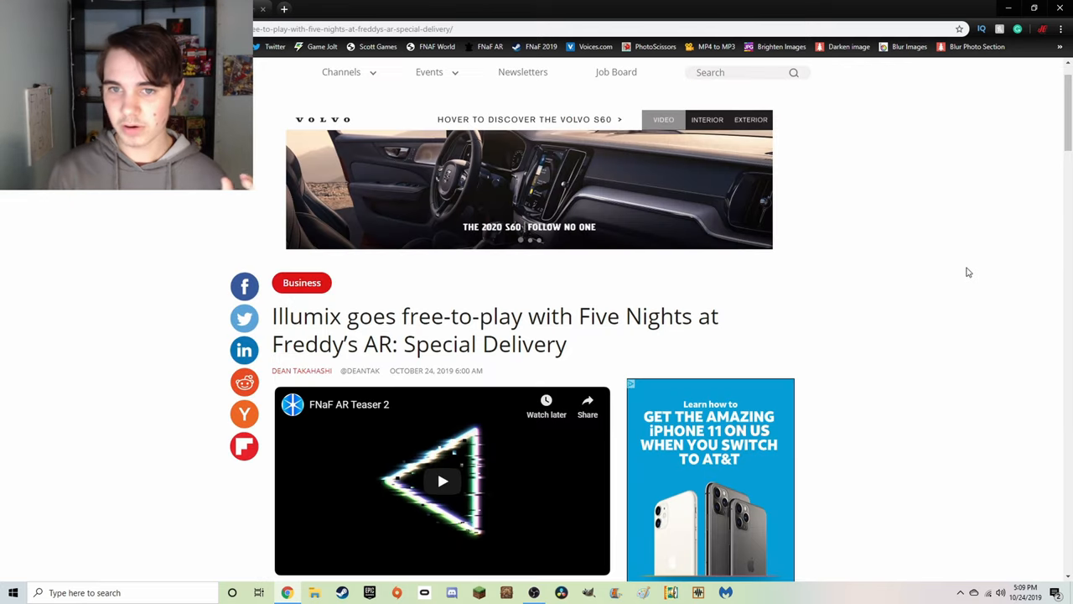
# Scroll the VentureBeat article past the teaser and videos to the live-operations updates paragraph.
pyautogui.scroll(-3)
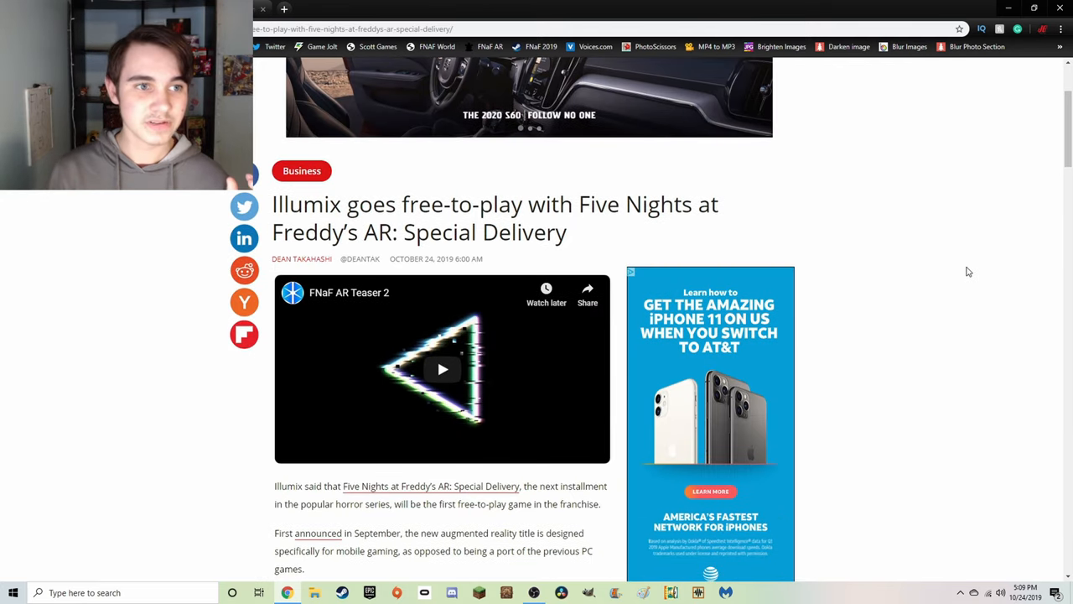
pyautogui.scroll(-3)
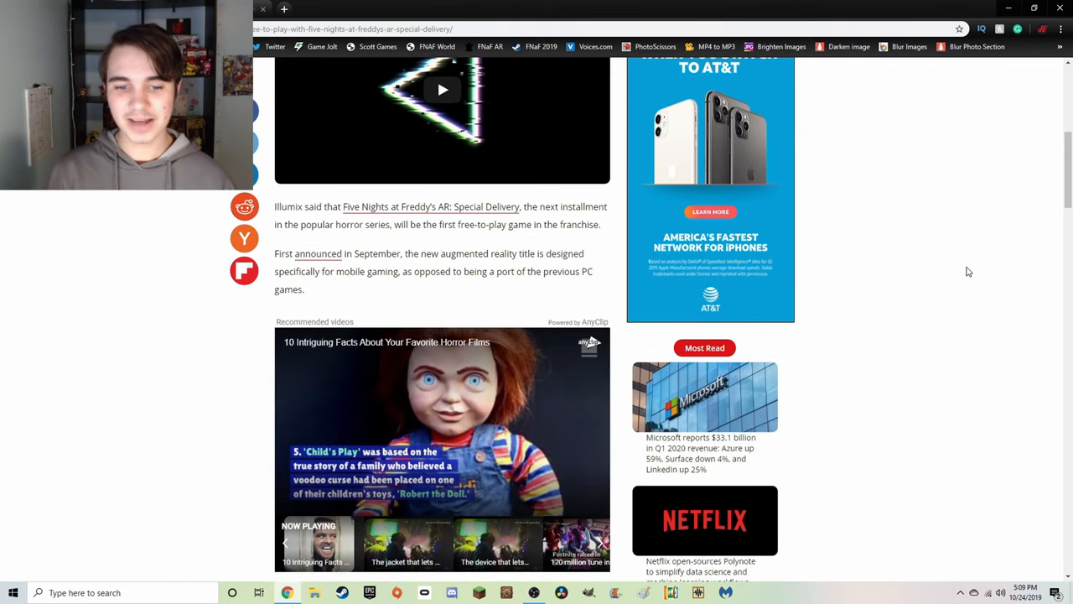
pyautogui.scroll(-3)
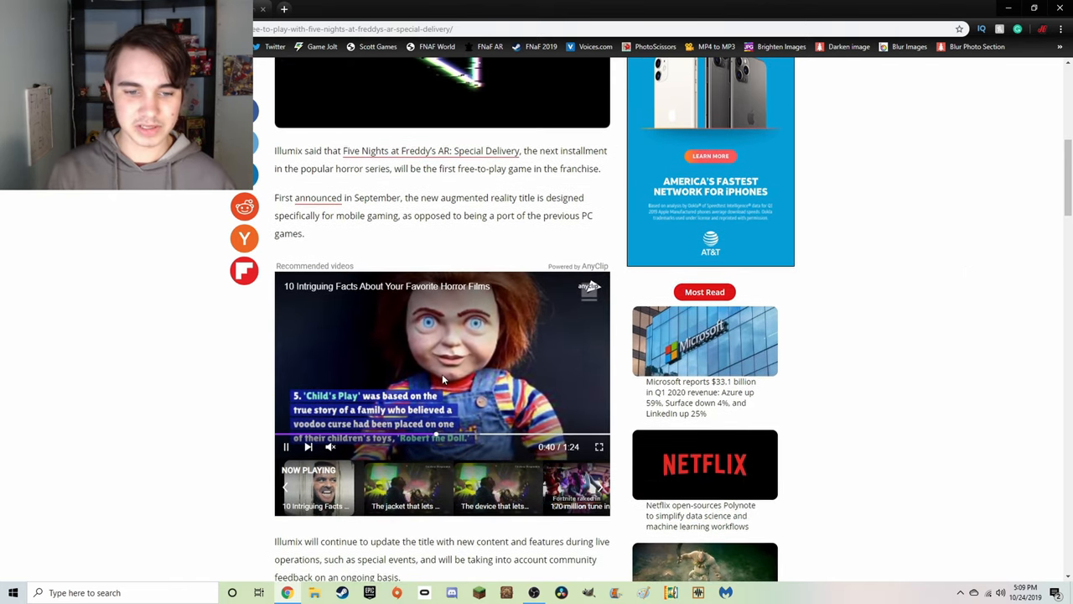
pyautogui.scroll(-3)
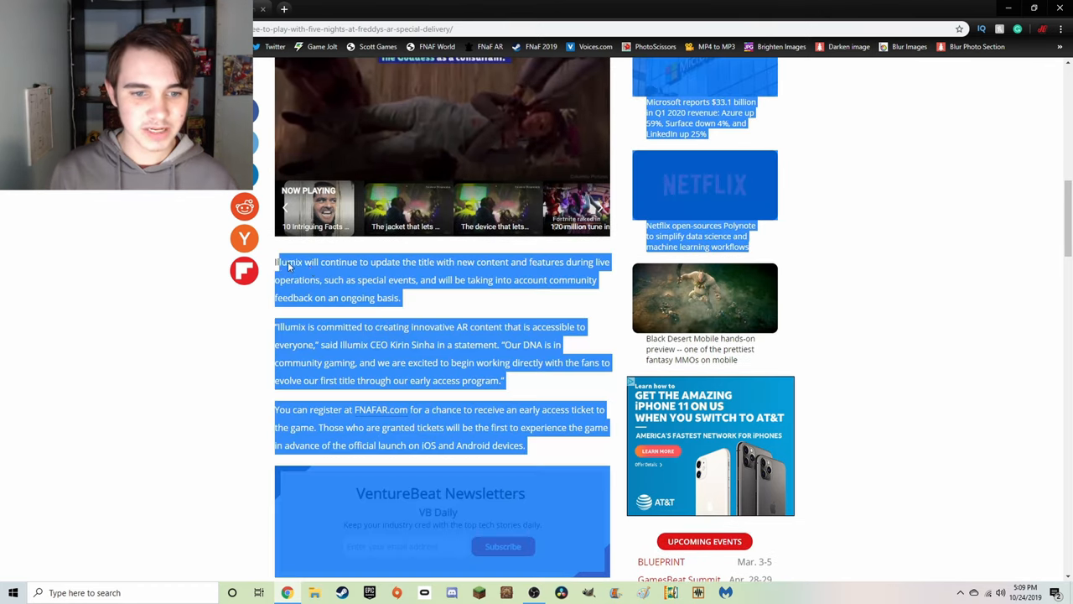
# Highlight the 'Illumix will continue to update…' paragraph, then deselect it.
pyautogui.click(277, 261)
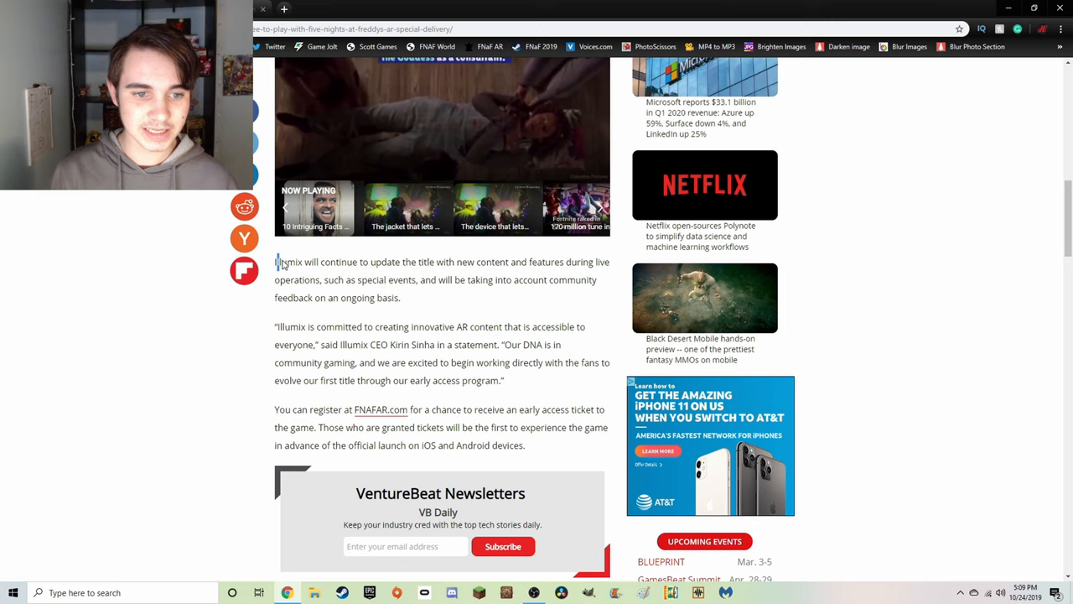
pyautogui.moveTo(275, 262); pyautogui.dragTo(432, 262)
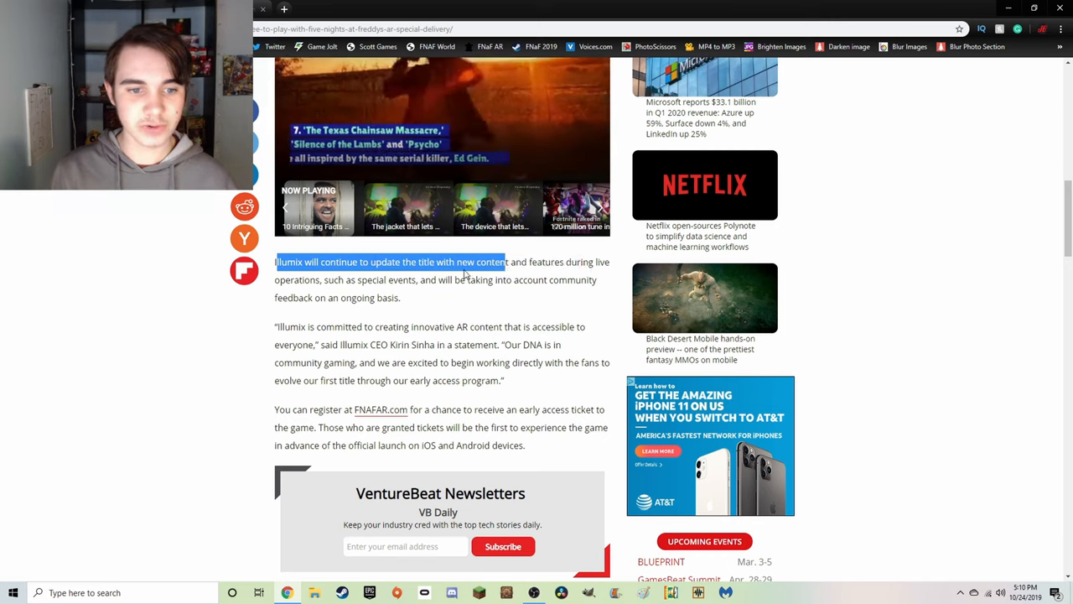
pyautogui.moveTo(503, 262); pyautogui.dragTo(409, 279)
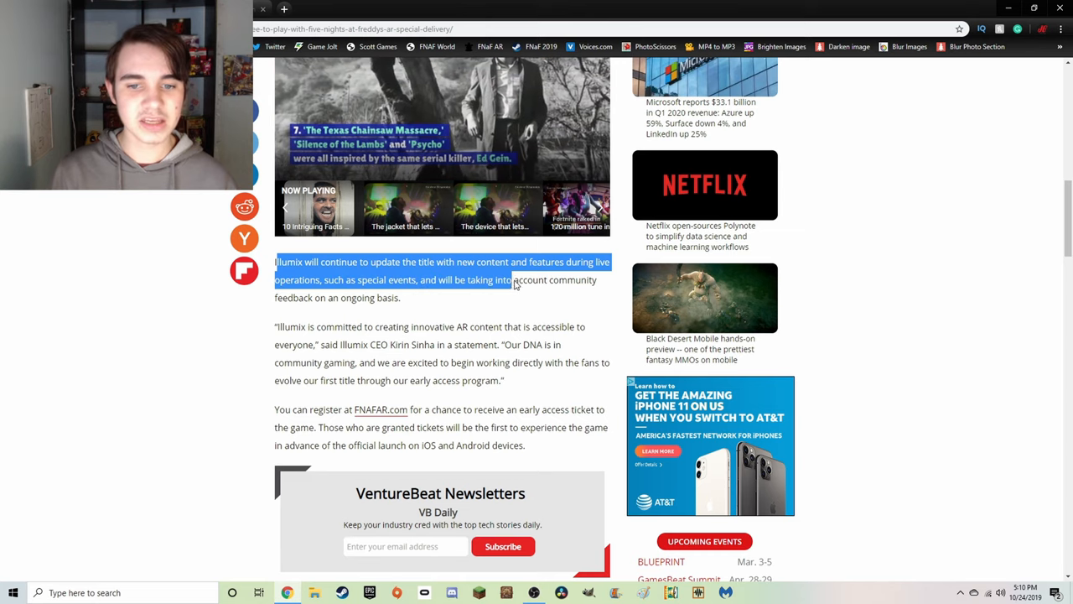
pyautogui.moveTo(514, 279); pyautogui.dragTo(385, 297)
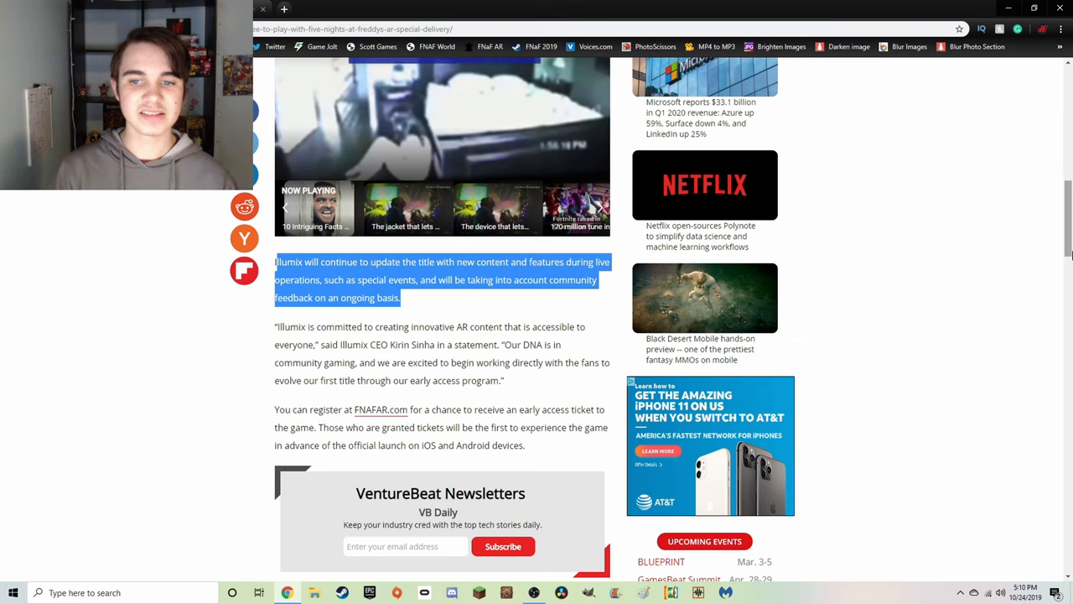
pyautogui.click(1022, 253)
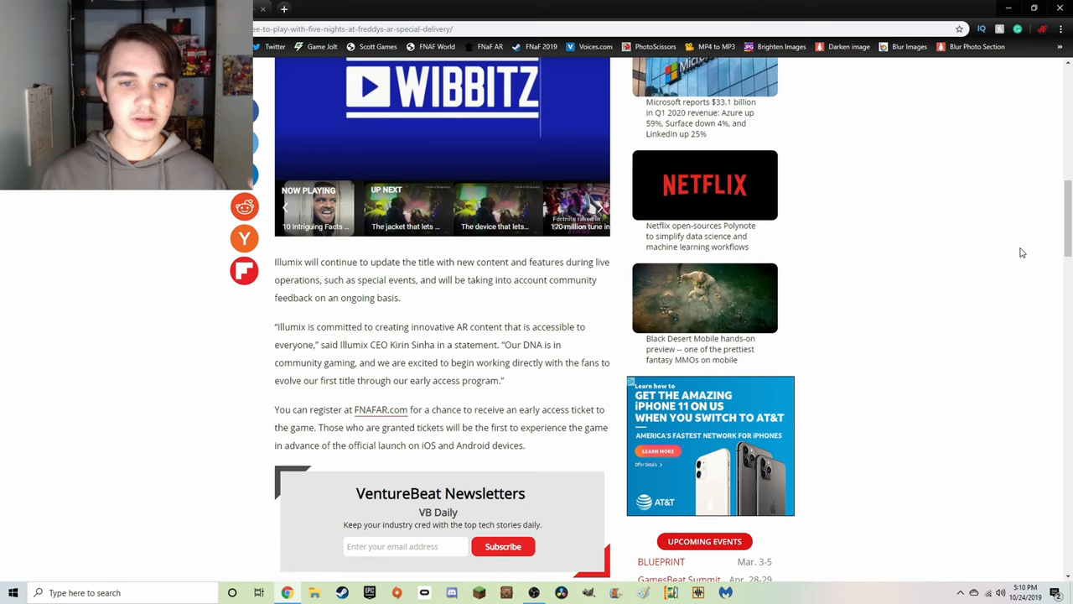
pyautogui.moveTo(392, 270)
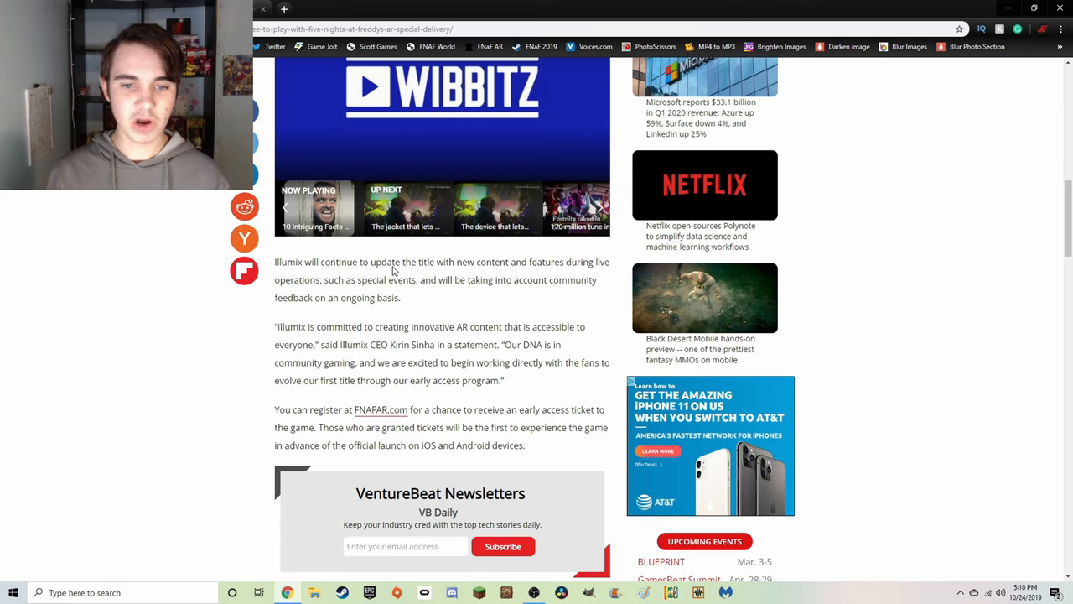